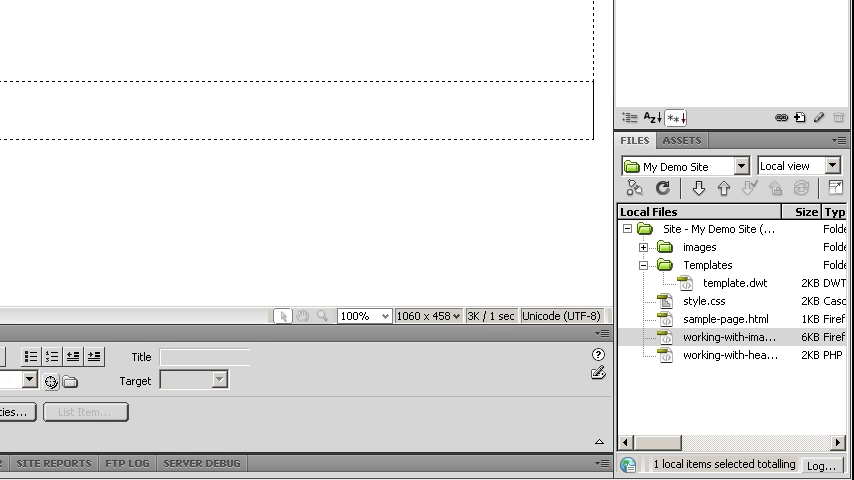
Open template.dwt from the site files, then close it, leaving the start screen
{"action": "double_click", "coordinate": [728, 283]}
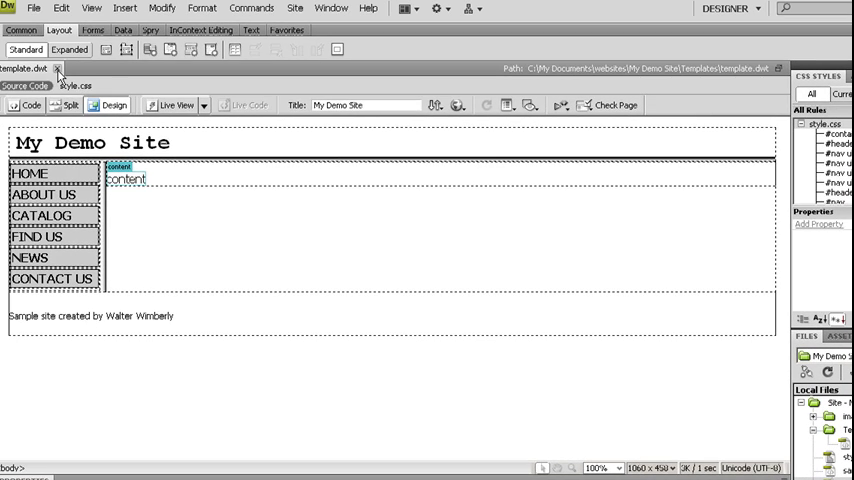
{"action": "left_click", "coordinate": [58, 68]}
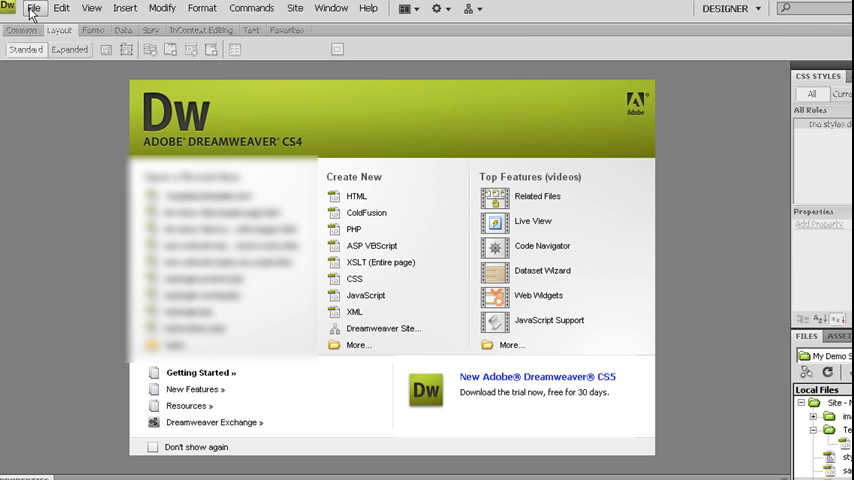
{"action": "left_click", "coordinate": [34, 8]}
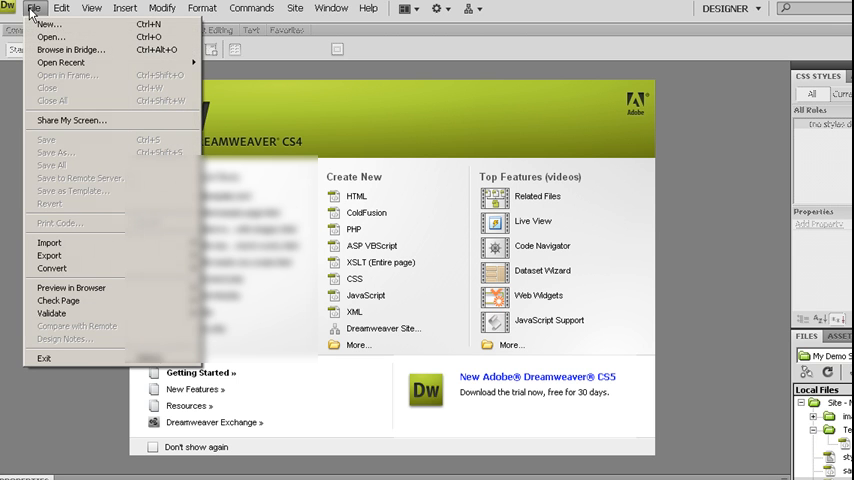
Start a new document as a page from My Demo Site's template, updating on template changes
{"action": "left_click", "coordinate": [48, 24]}
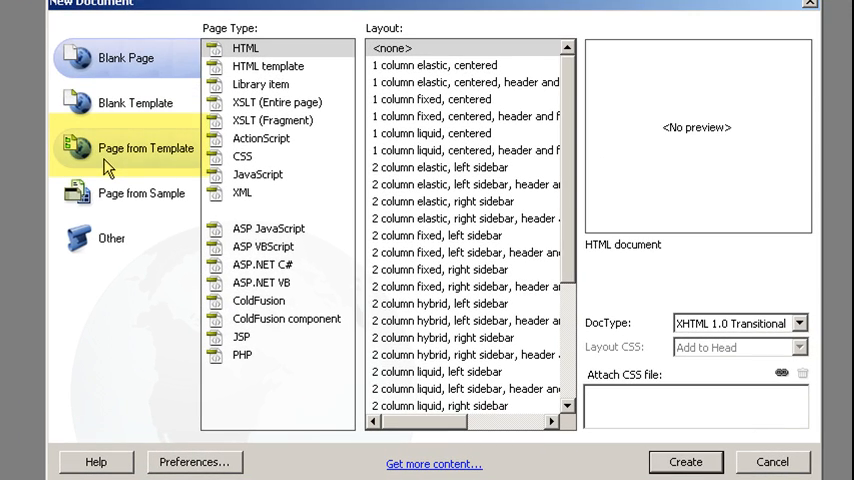
{"action": "left_click", "coordinate": [145, 148]}
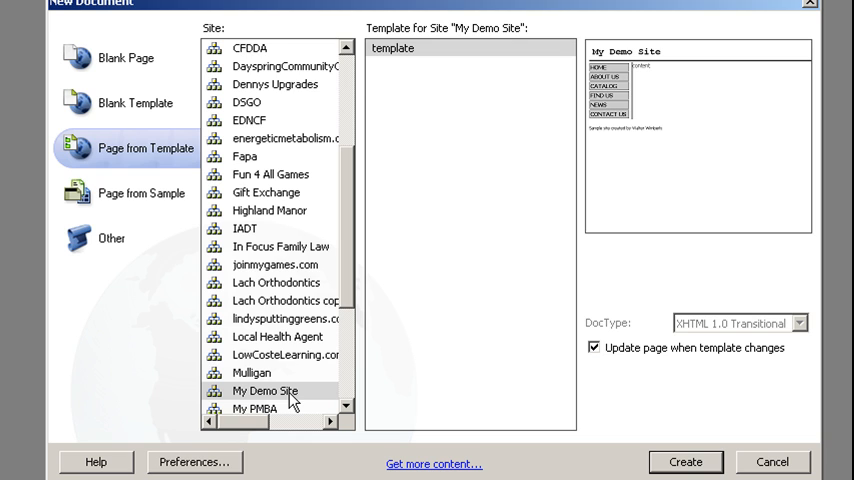
{"action": "mouse_move", "coordinate": [437, 60]}
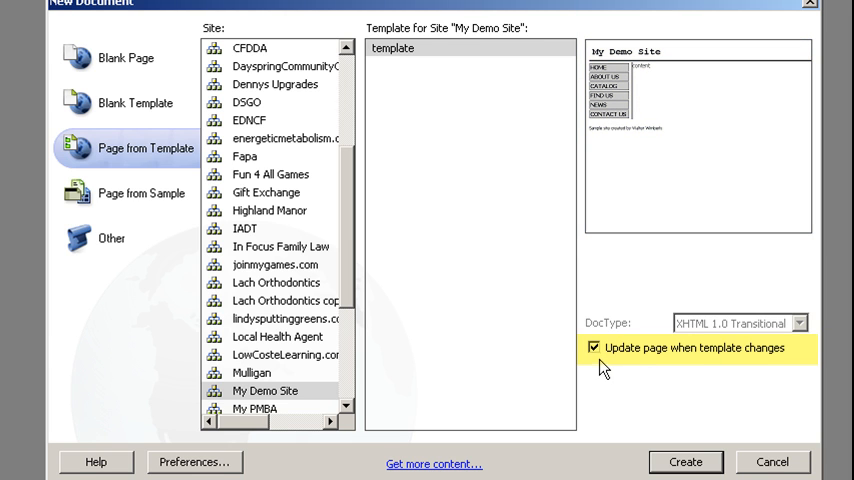
{"action": "mouse_move", "coordinate": [740, 362]}
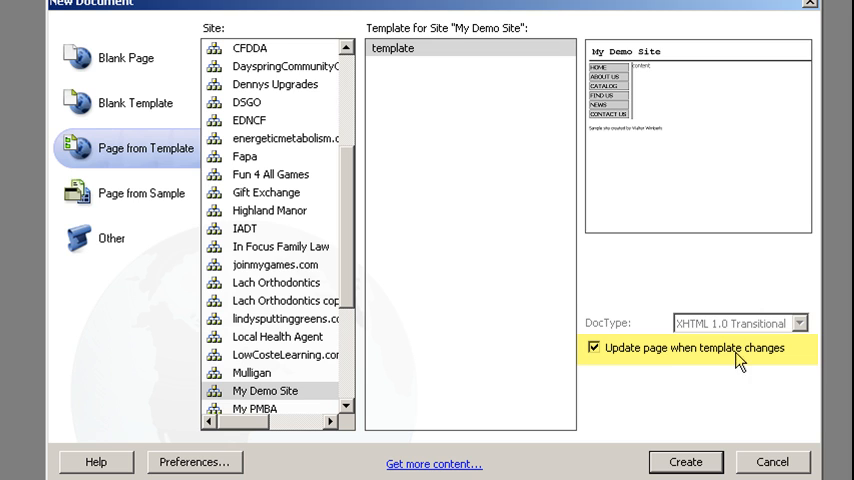
{"action": "mouse_move", "coordinate": [600, 362]}
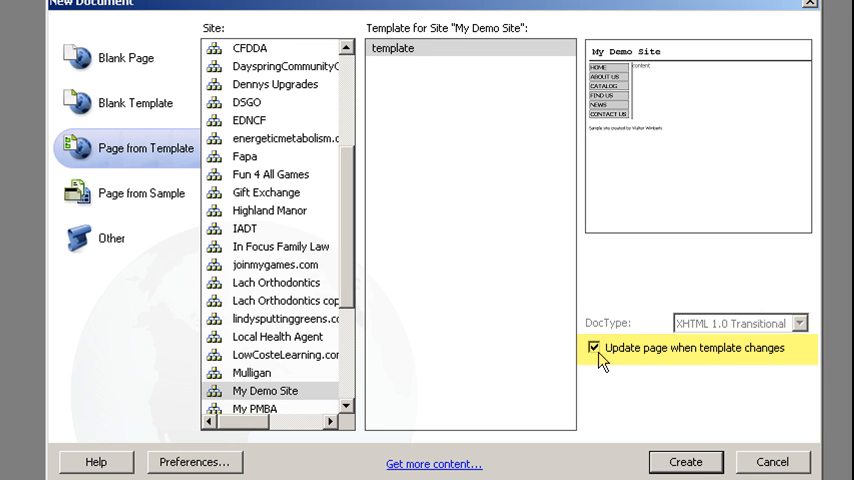
{"action": "mouse_move", "coordinate": [631, 155]}
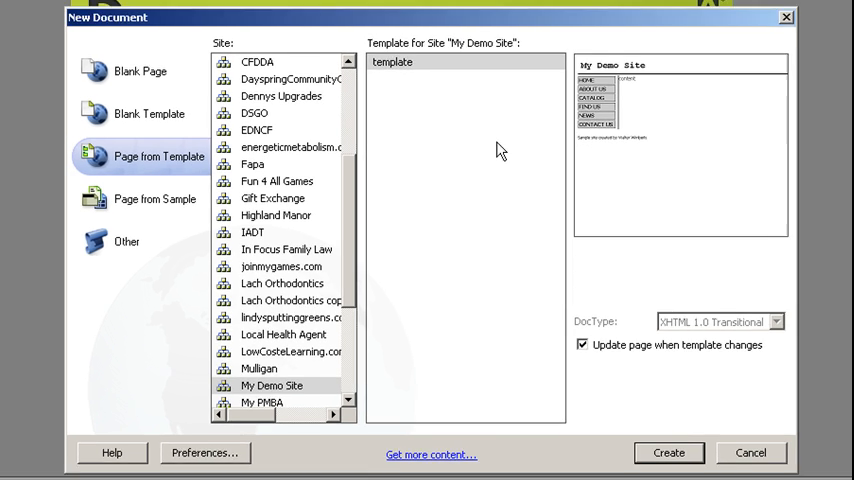
Create Untitled-1 from the My Demo Site template
{"action": "left_click", "coordinate": [668, 452]}
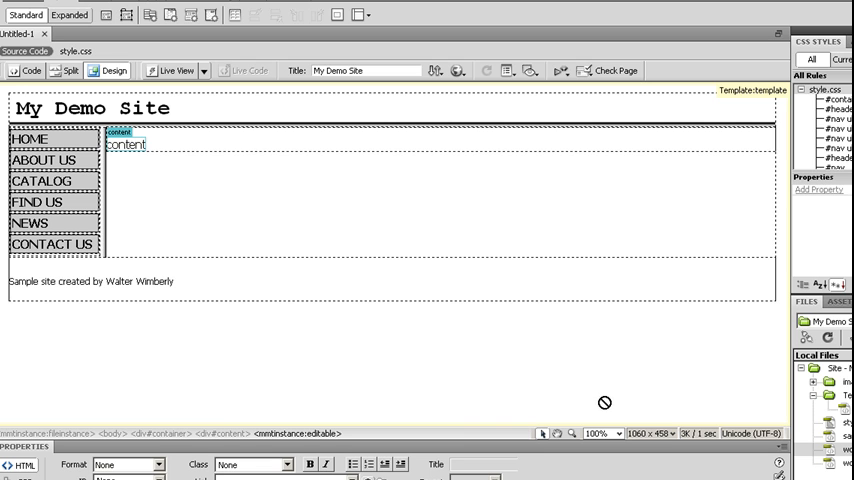
{"action": "mouse_move", "coordinate": [62, 139]}
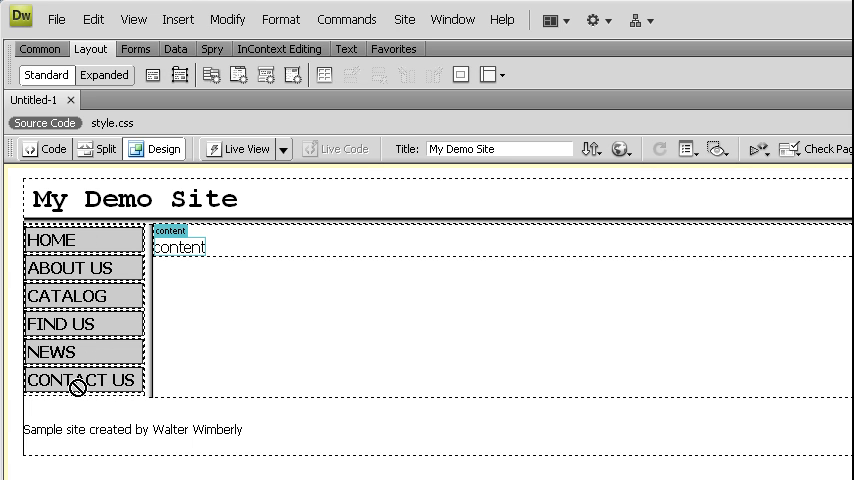
{"action": "mouse_move", "coordinate": [157, 329]}
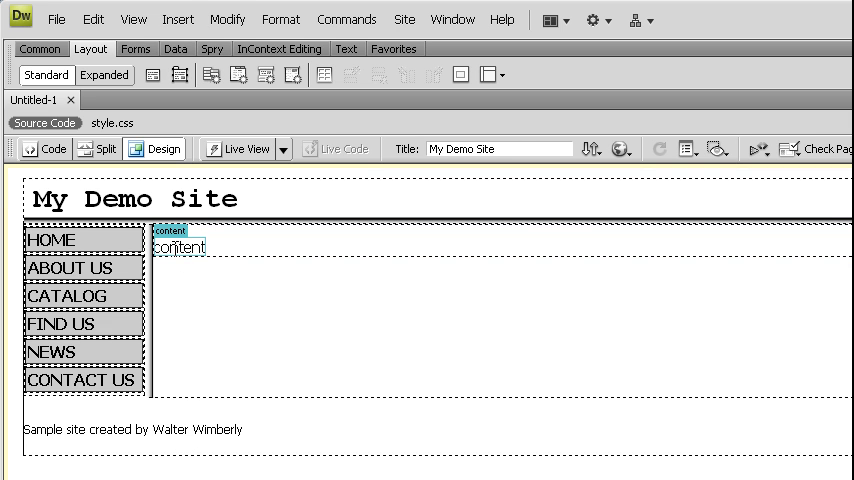
Replace the 'content' placeholder with an 'About My Demo Site' Heading 1
{"action": "double_click", "coordinate": [180, 247]}
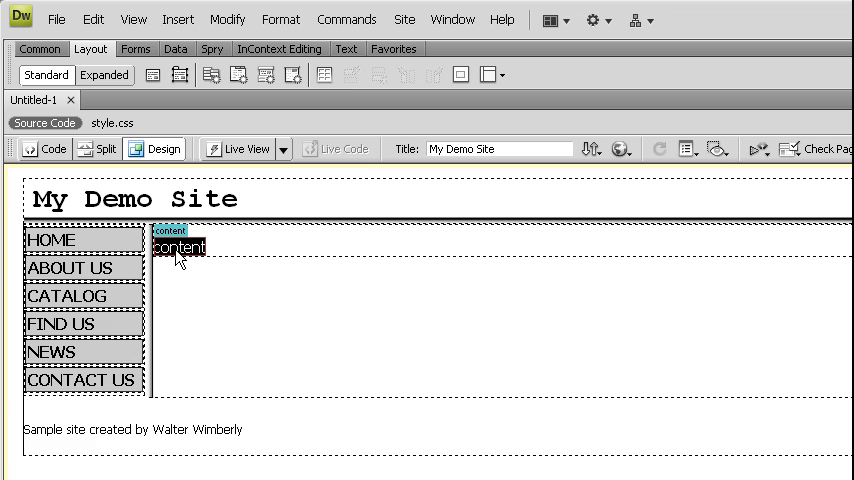
{"action": "key", "text": "Delete"}
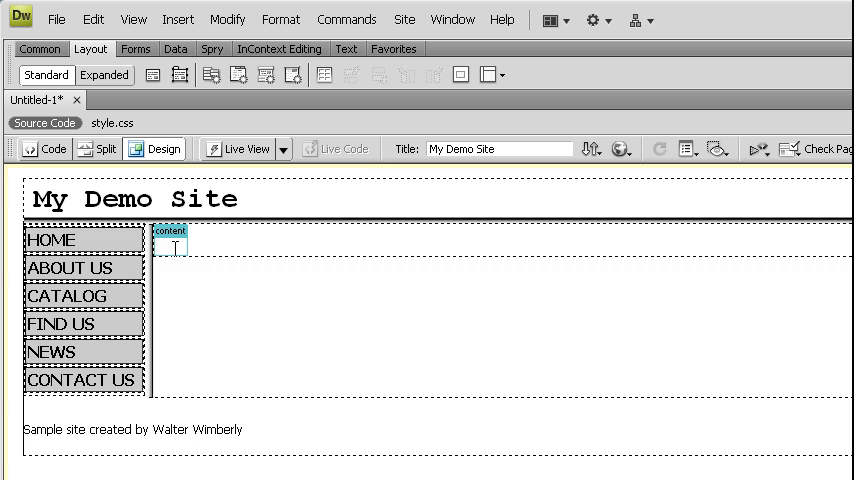
{"action": "type", "text": "About My Demo Site"}
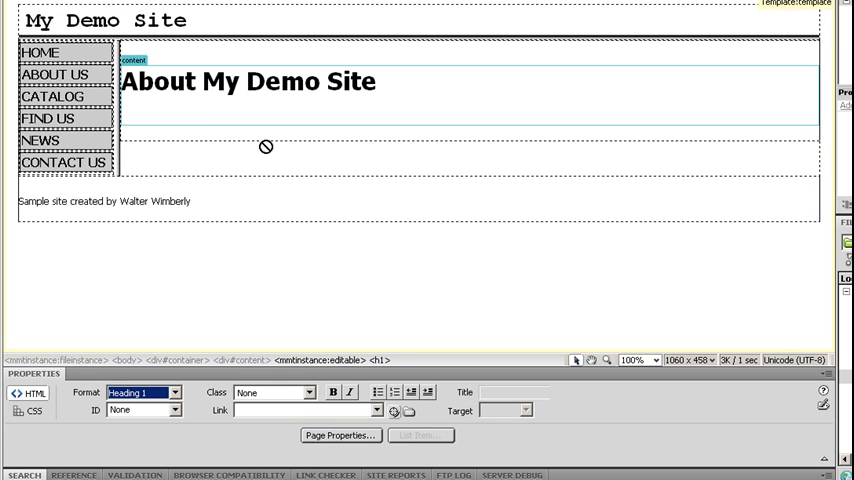
{"action": "left_click", "coordinate": [225, 111]}
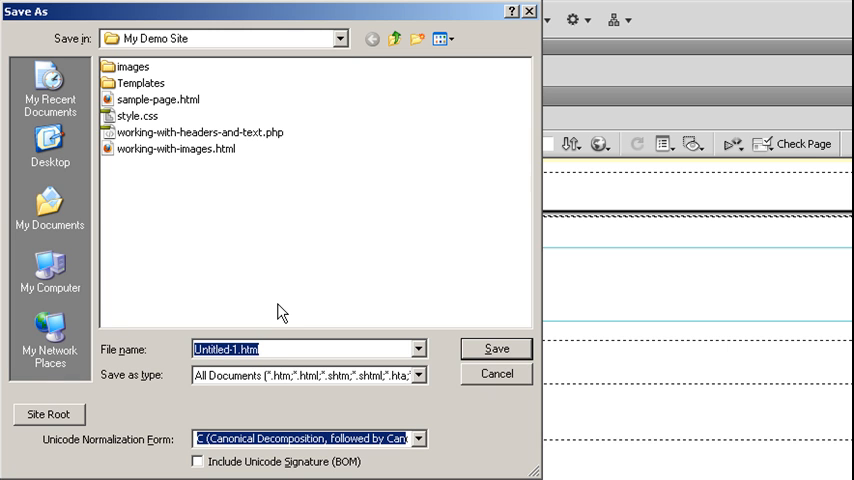
Save the page as about-us.html in the My Demo Site folder
{"action": "type", "text": "about"}
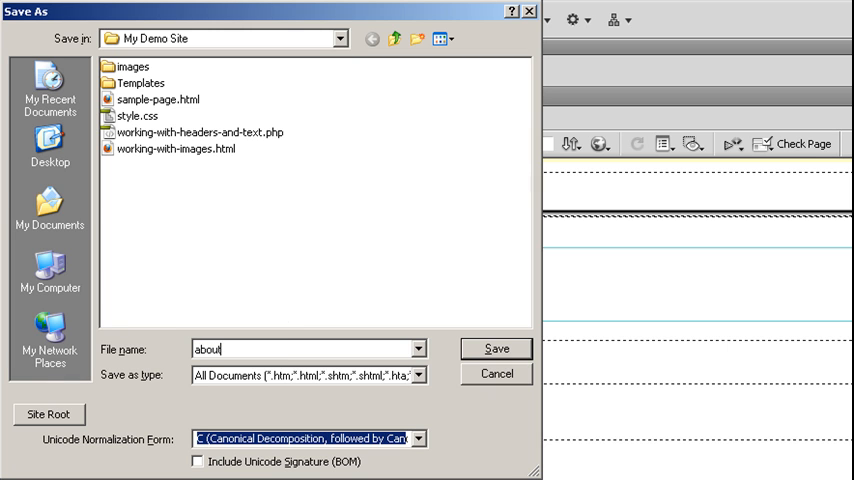
{"action": "type", "text": "-us.html"}
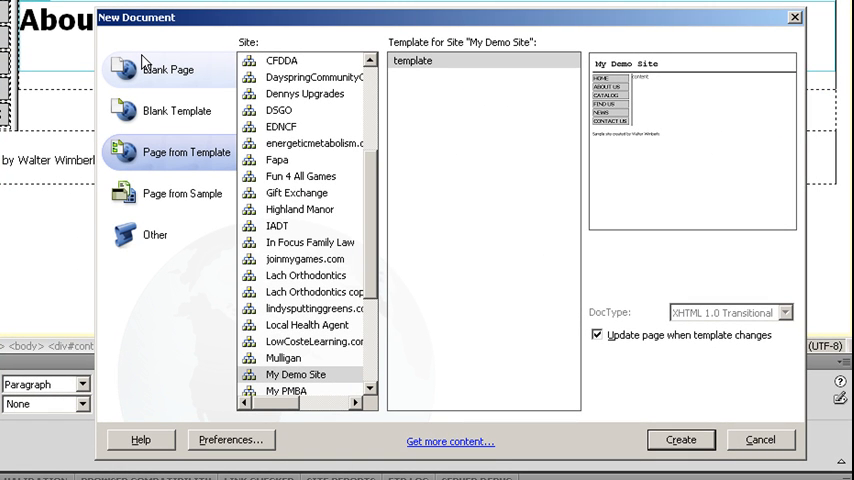
Create a second untitled page from the My Demo Site template
{"action": "left_click", "coordinate": [187, 152]}
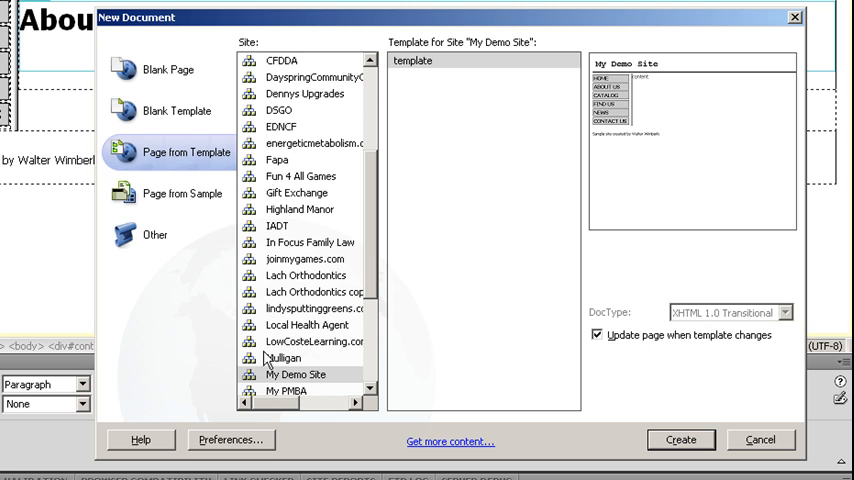
{"action": "mouse_move", "coordinate": [436, 131]}
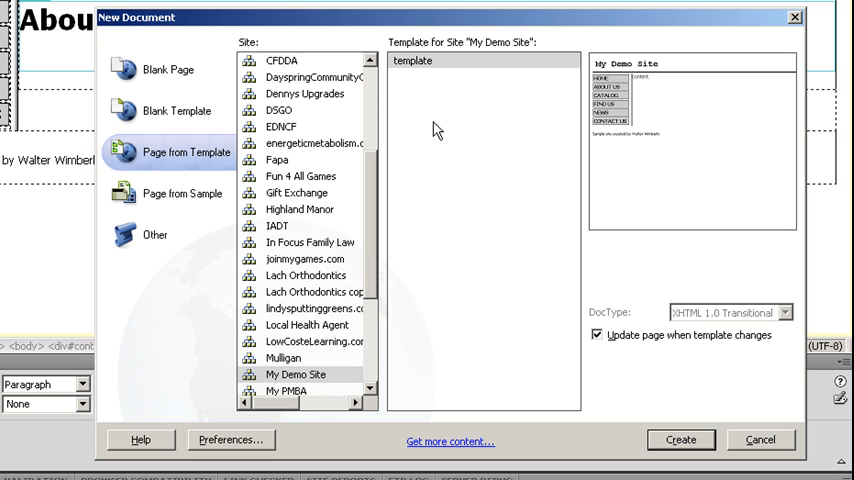
{"action": "mouse_move", "coordinate": [604, 358]}
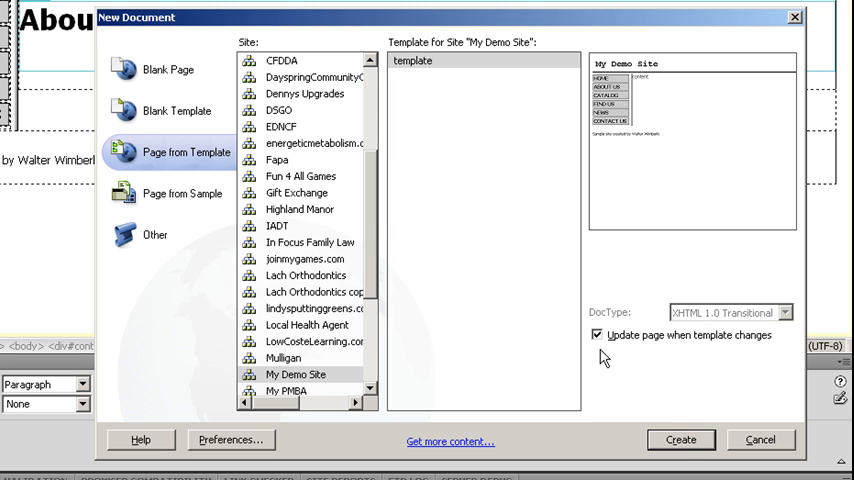
{"action": "mouse_move", "coordinate": [688, 452]}
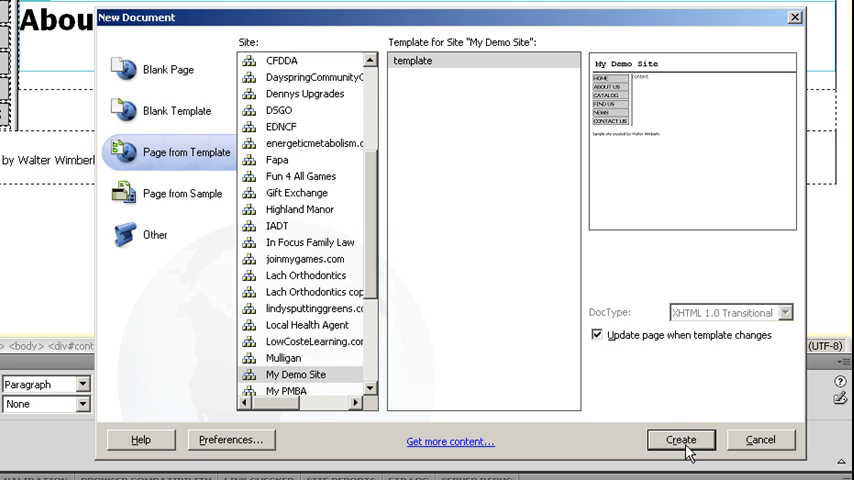
{"action": "left_click", "coordinate": [680, 440]}
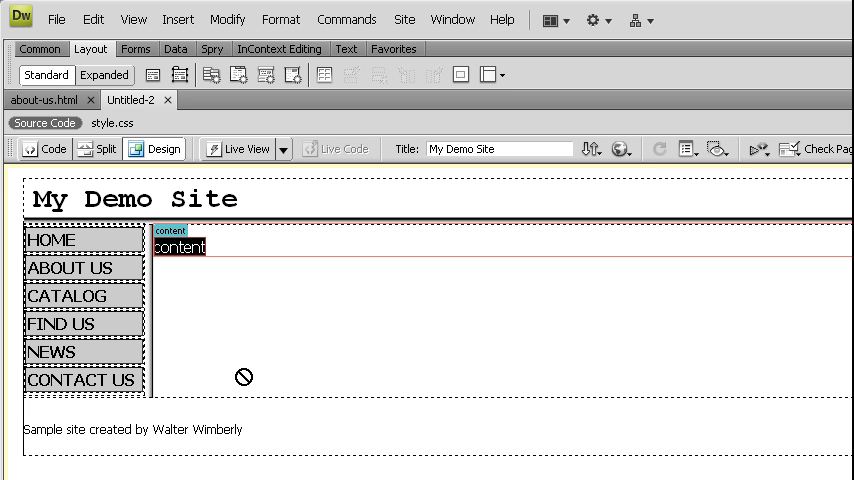
Type 'Catalog' over the content placeholder as the page heading
{"action": "type", "text": "Catalog"}
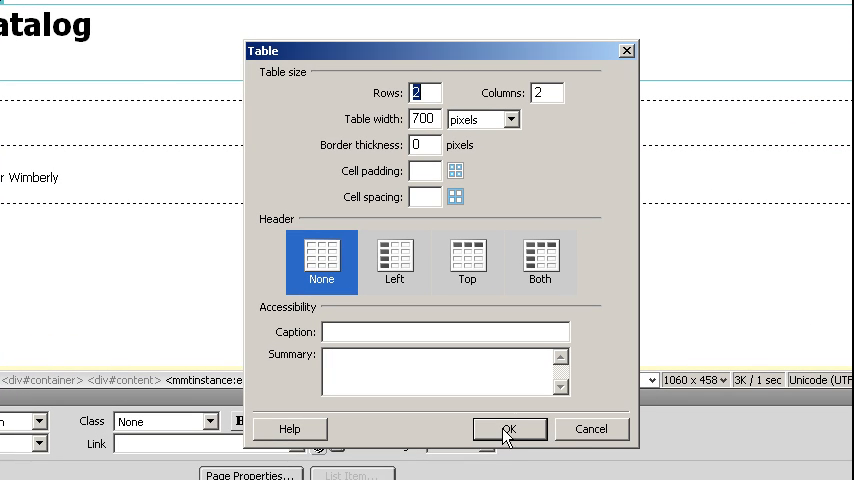
Insert a 2x2, 700 px borderless table and title the page 'Catalog for My Demo Site'
{"action": "left_click", "coordinate": [508, 428]}
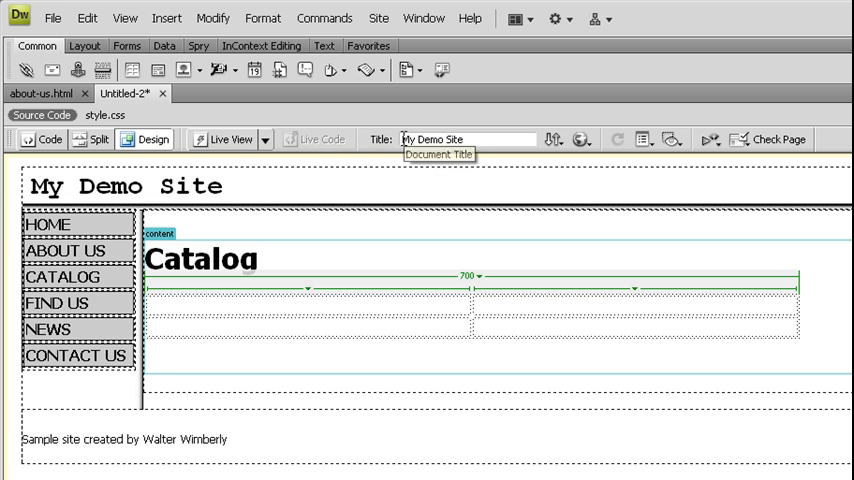
{"action": "type", "text": "Catalog for"}
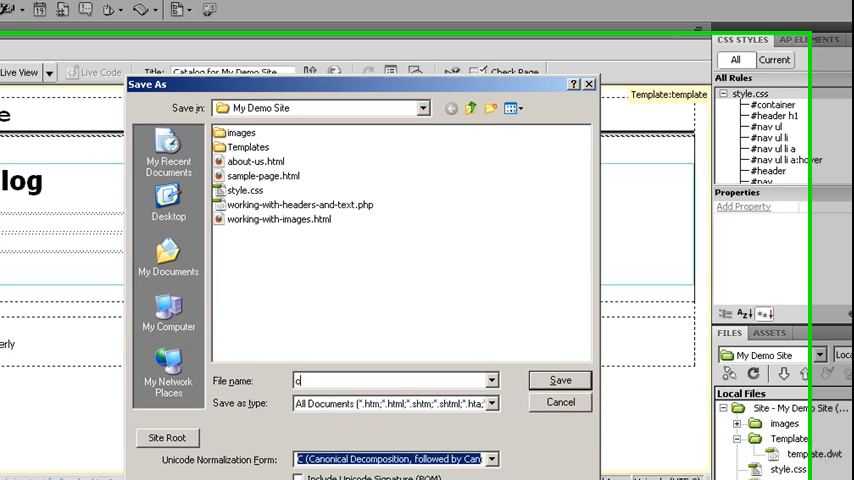
Save the Catalog page as catlog.html in My Demo Site
{"action": "type", "text": "atlog.html"}
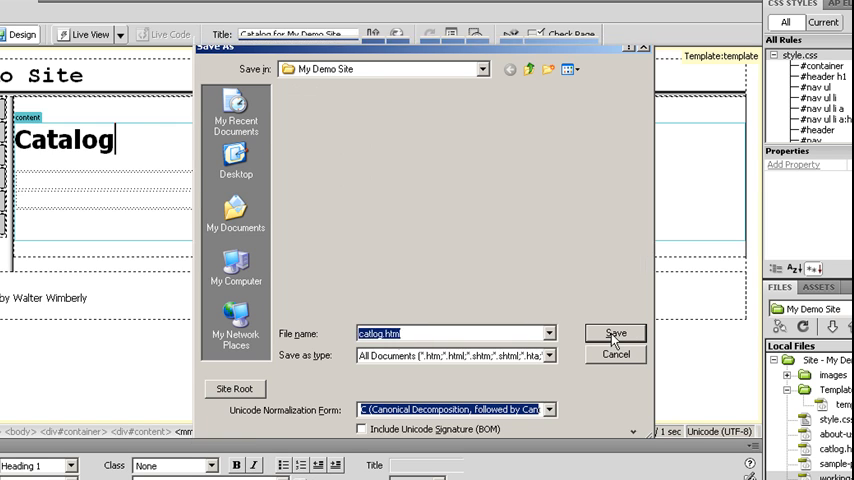
{"action": "left_click", "coordinate": [616, 333]}
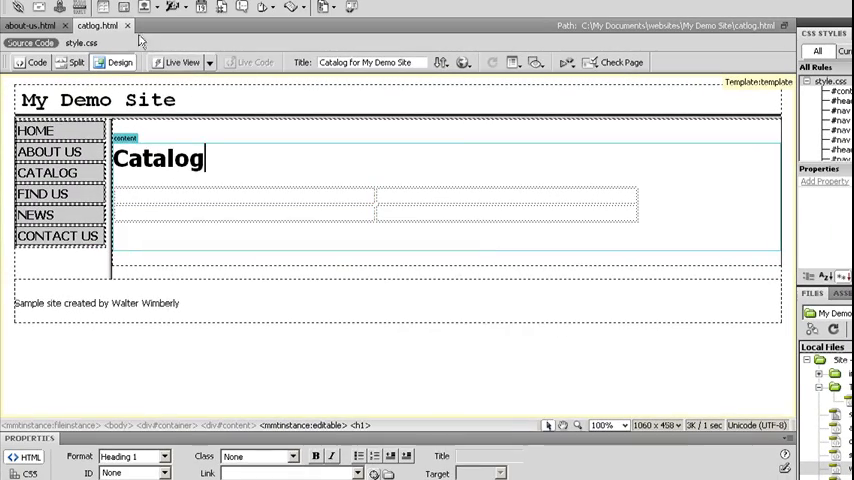
Close catlog.html and place the cursor in the template's ABOUT US nav item
{"action": "left_click", "coordinate": [30, 25]}
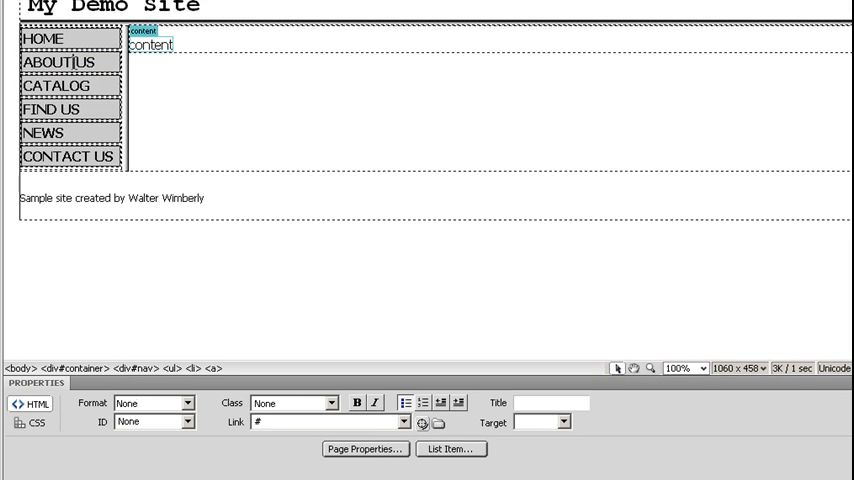
{"action": "left_click", "coordinate": [263, 421]}
{"action": "type", "text": "../catlog.html"}
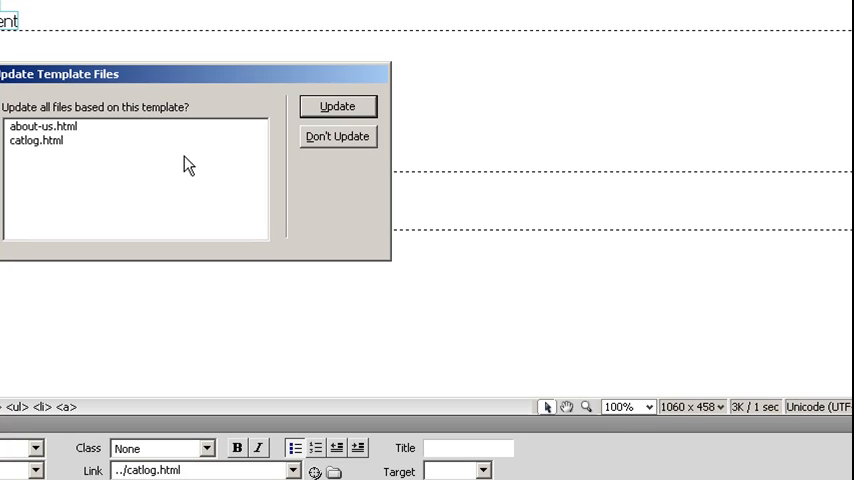
Update about-us.html and catlog.html from the saved template, then dismiss the results
{"action": "left_click", "coordinate": [337, 106]}
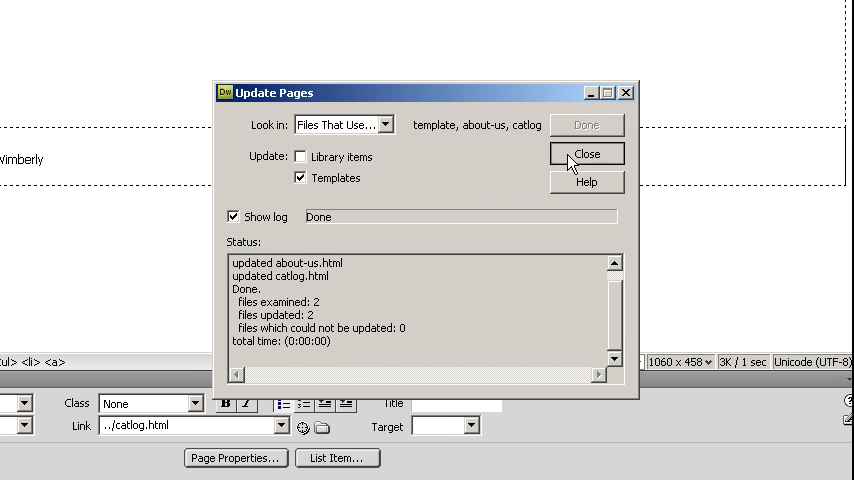
{"action": "left_click", "coordinate": [586, 153]}
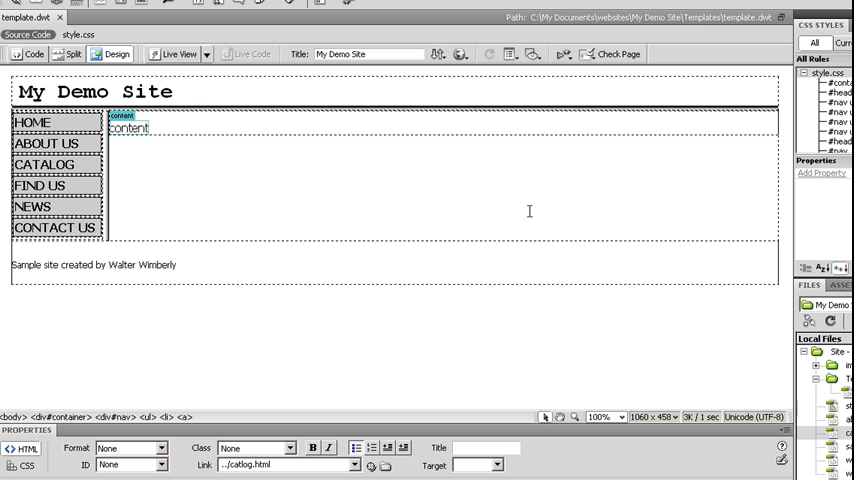